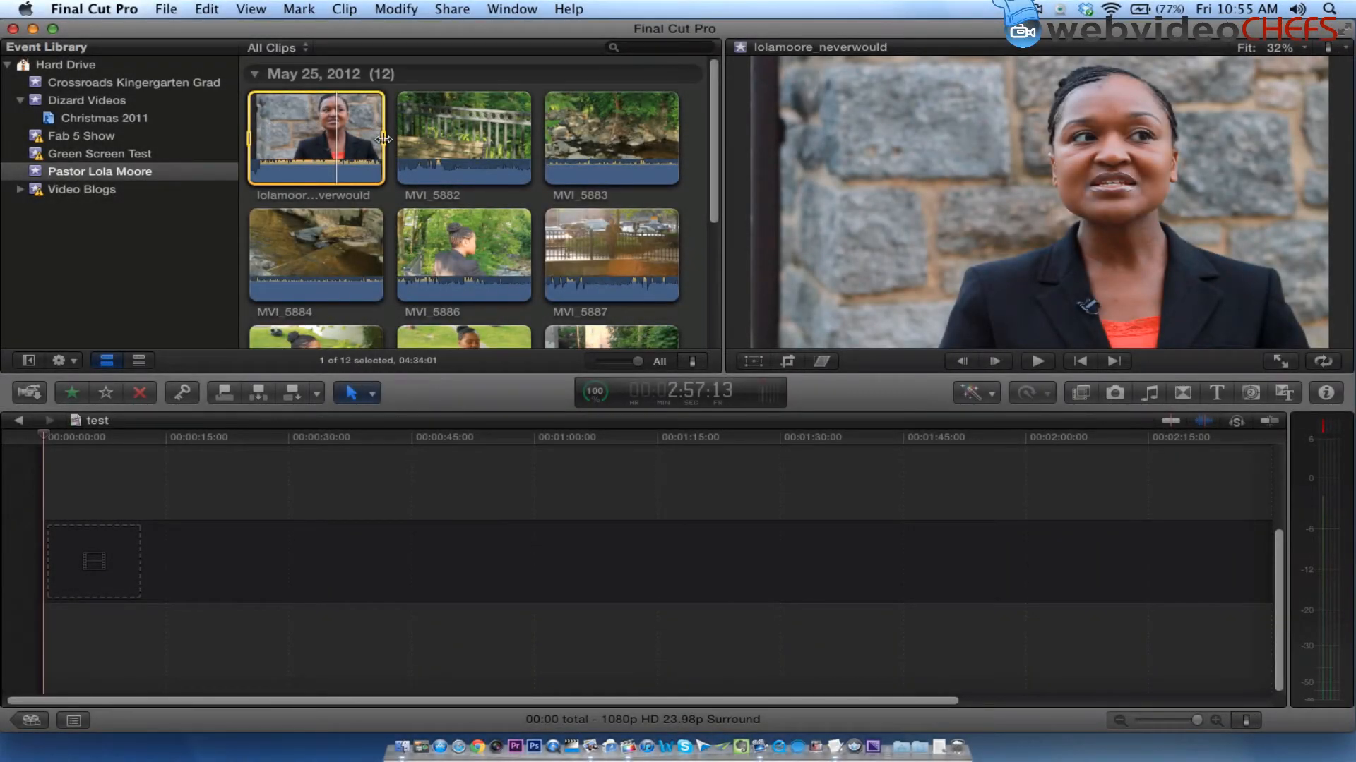
mouse_move(384, 138)
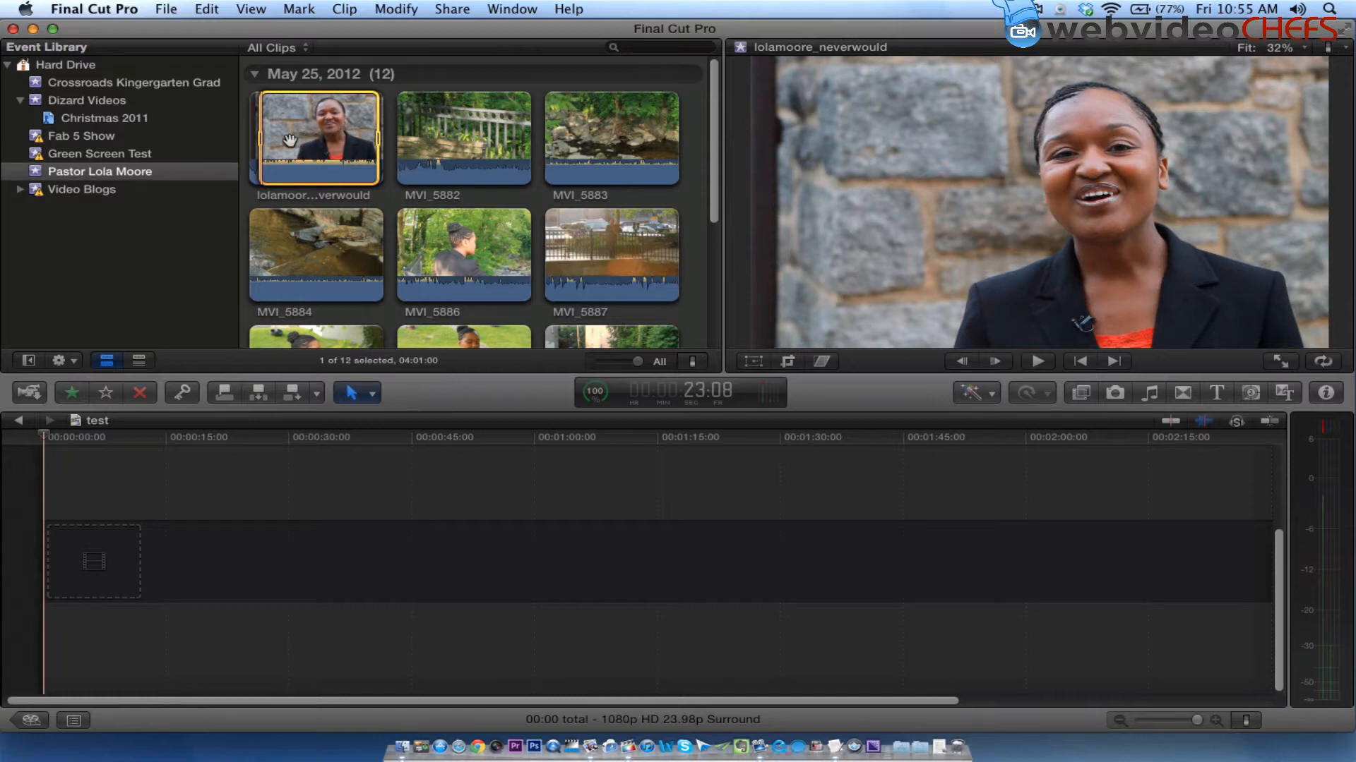
mouse_move(322, 145)
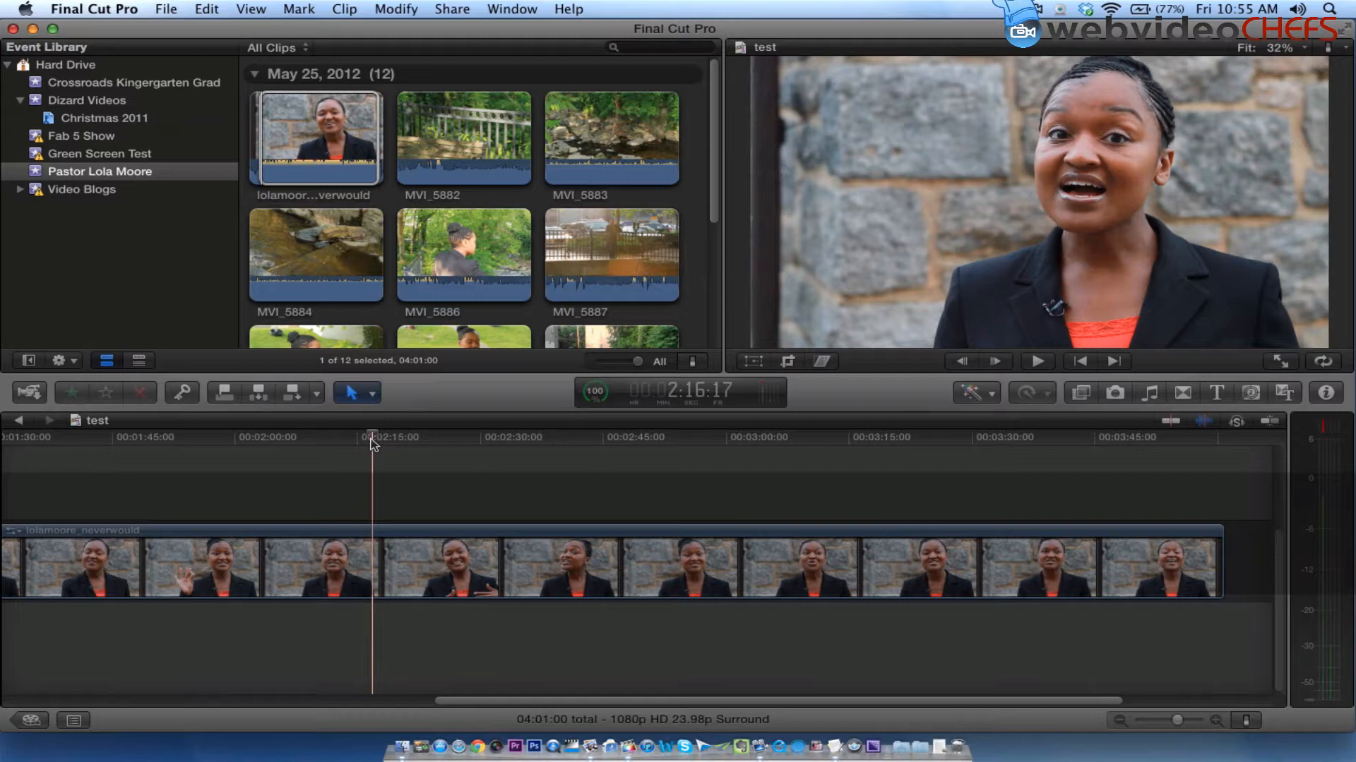
Step: Fit the whole four-minute lolamoore_neverwould interview clip in the timeline view
key(shift+z)
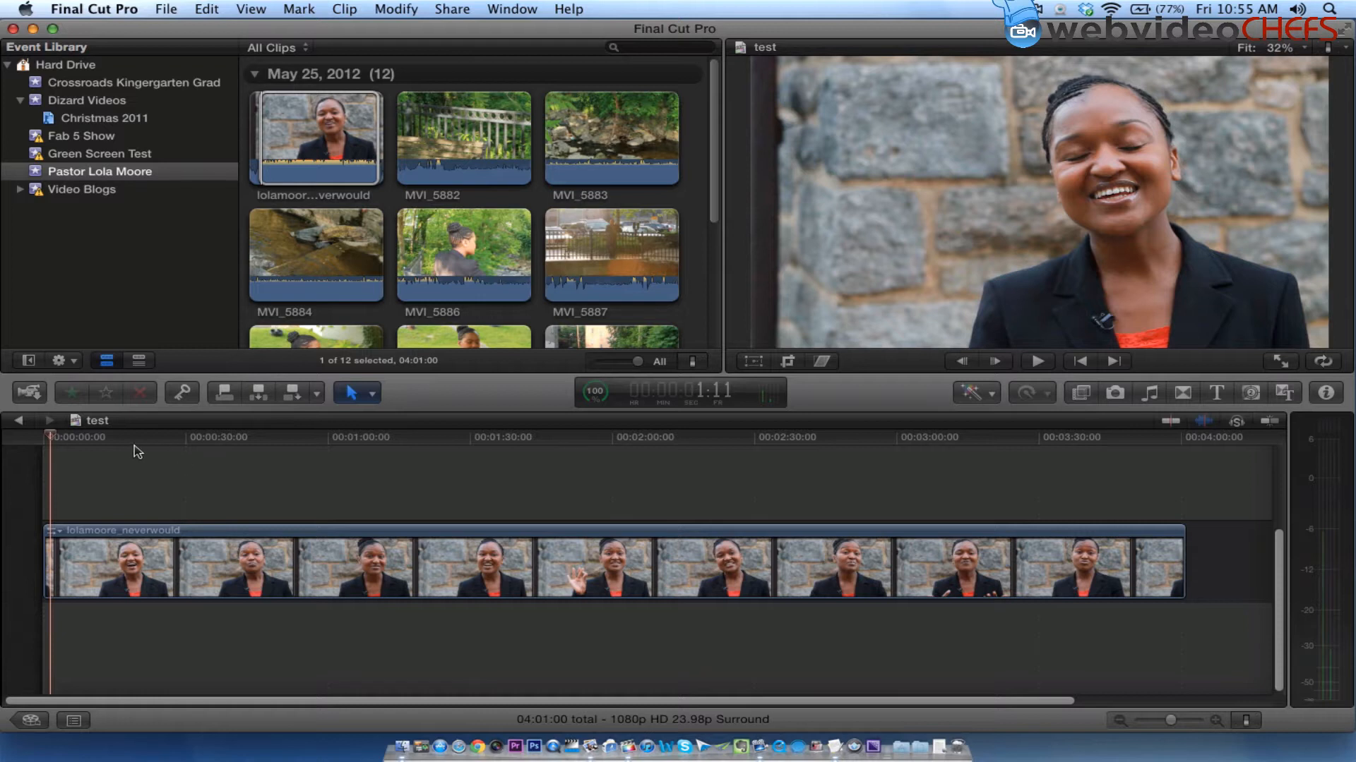
click(1035, 362)
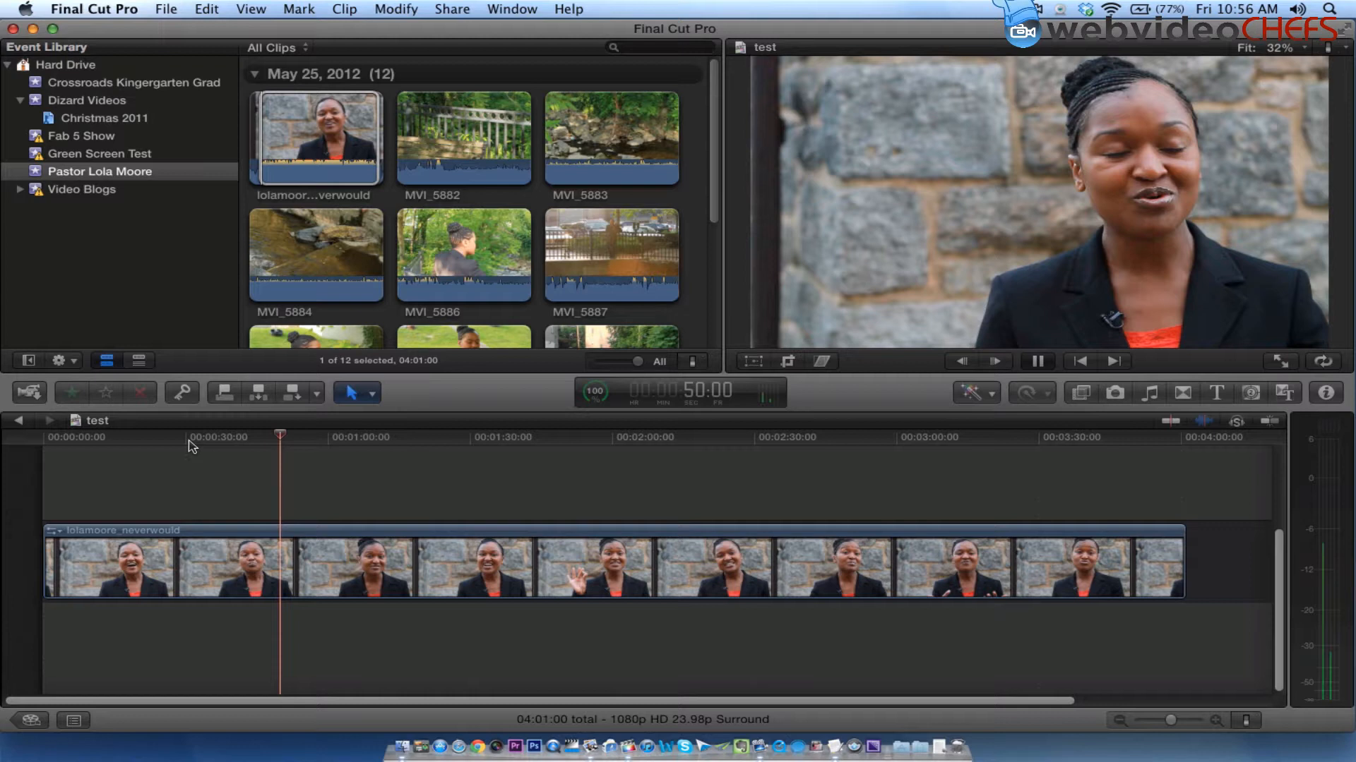
Step: Add a to-do marker named Fix this at the verbal stumble at 00:00:50:12
click(1035, 362)
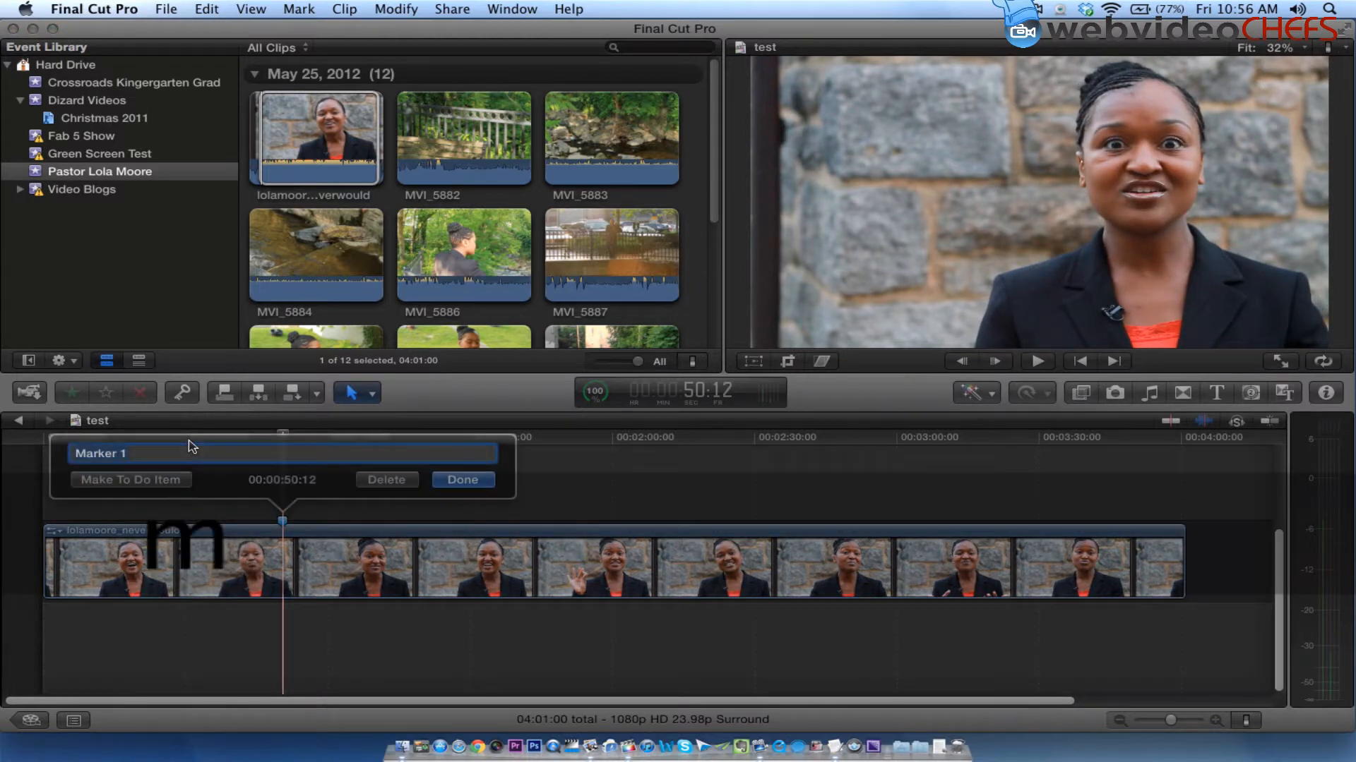
click(129, 480)
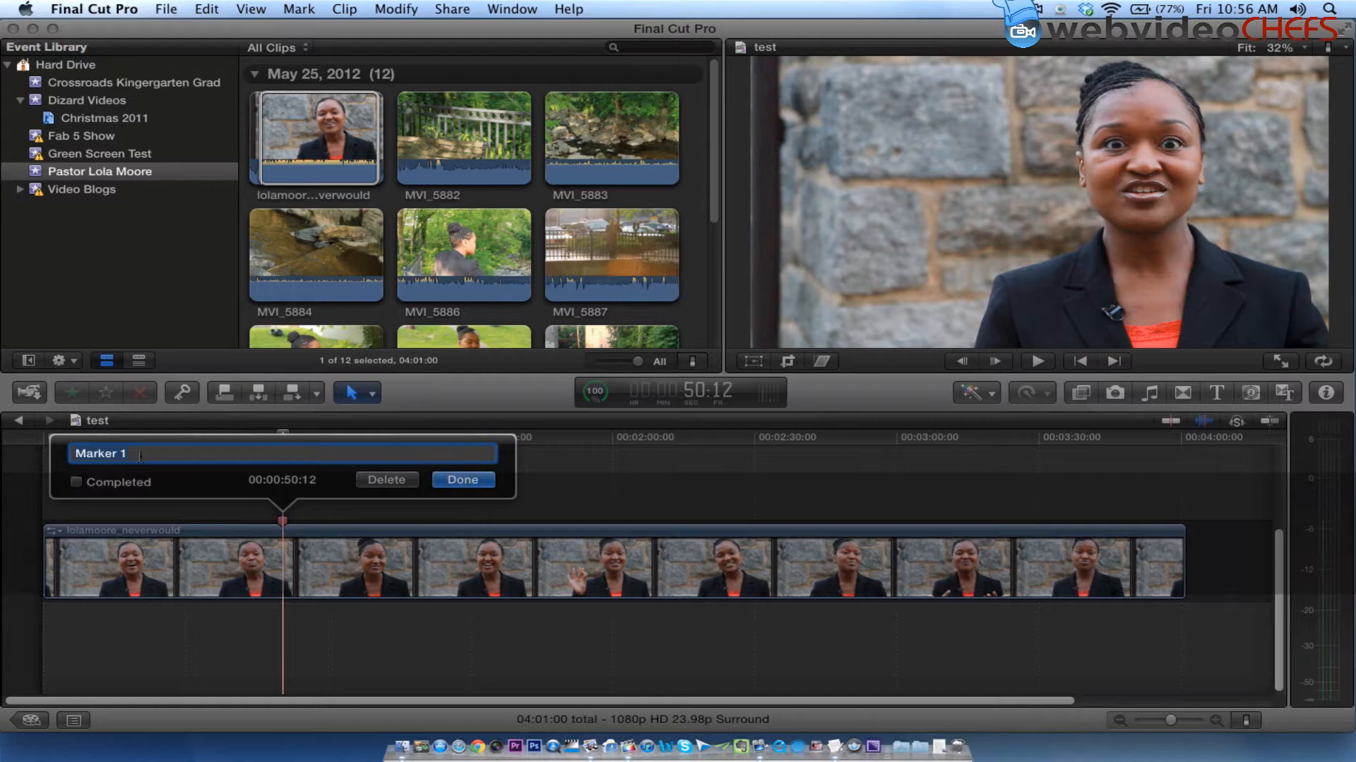
text(Fixt)
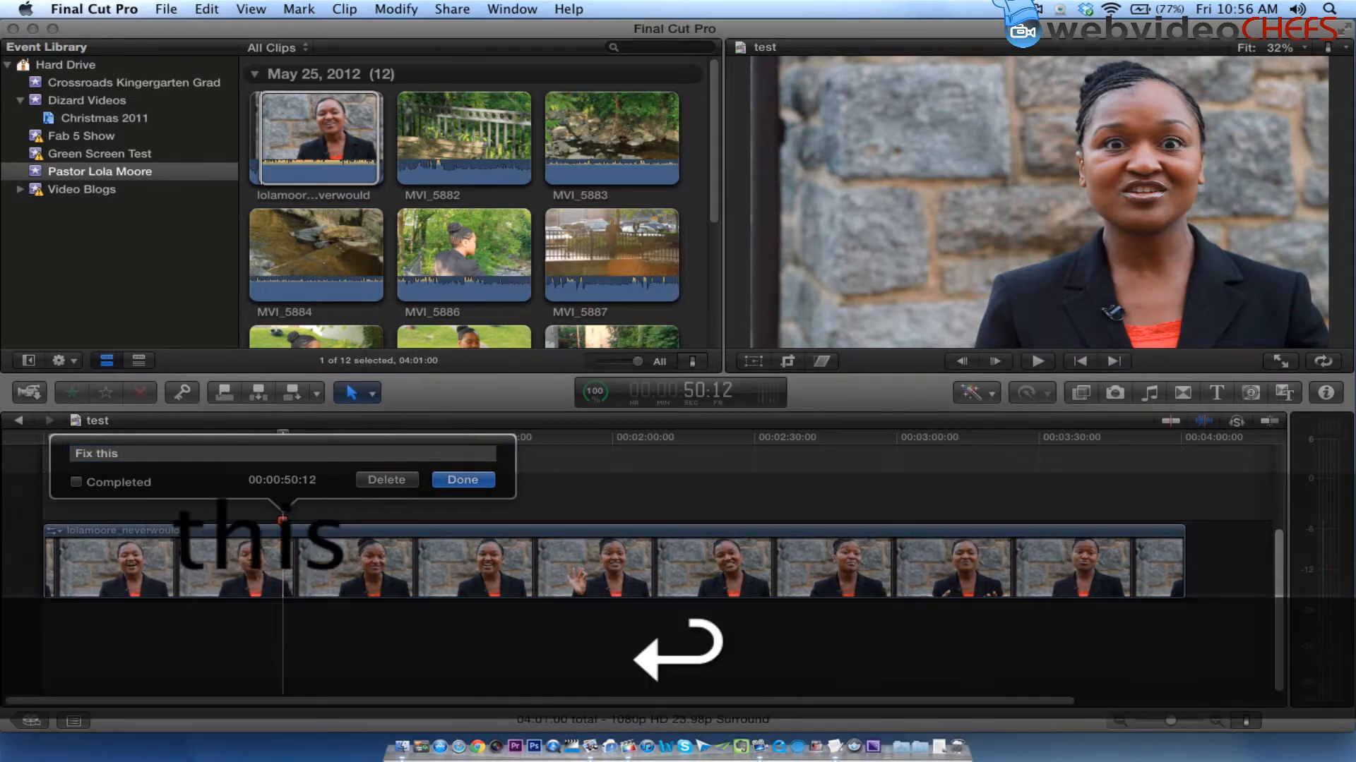
click(463, 480)
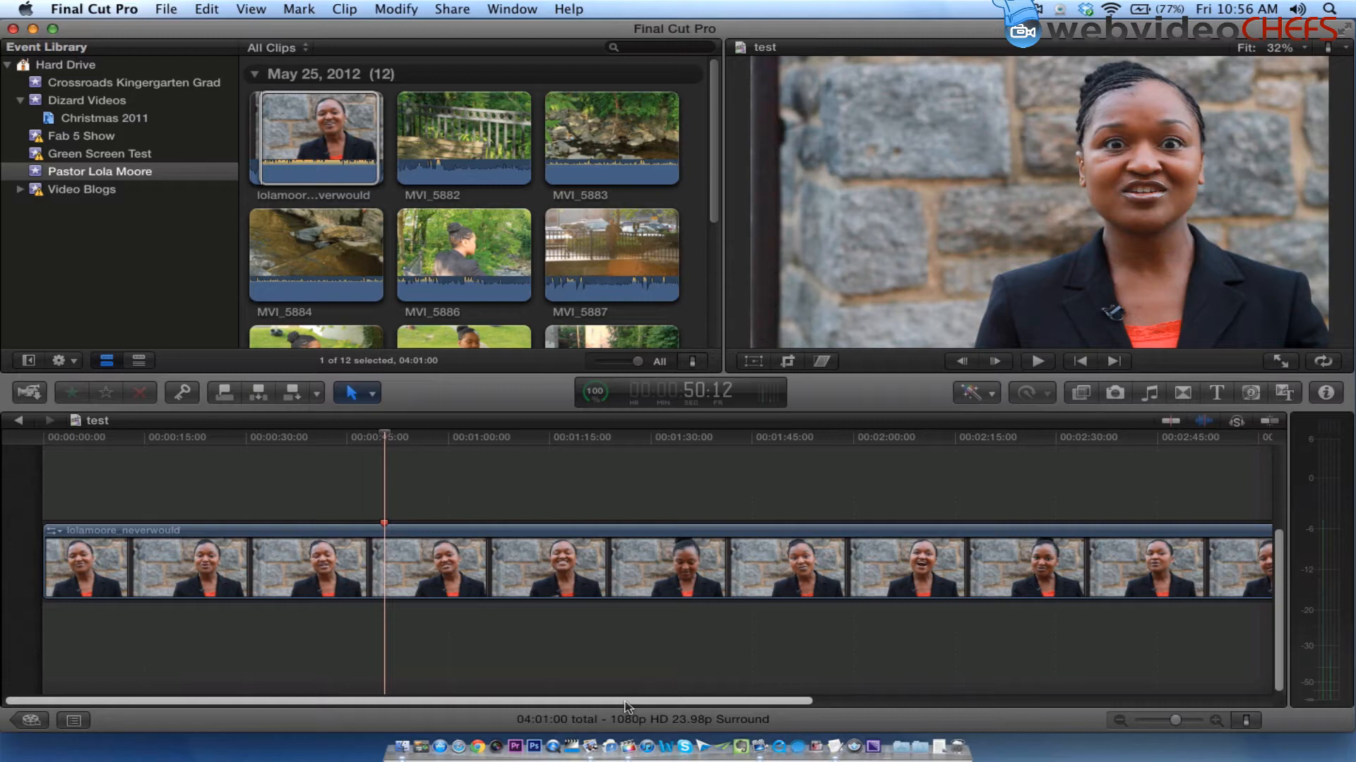
Step: Display timeline clips as waveforms only and choose the MVI_5886 B-roll footage to connect
click(1245, 720)
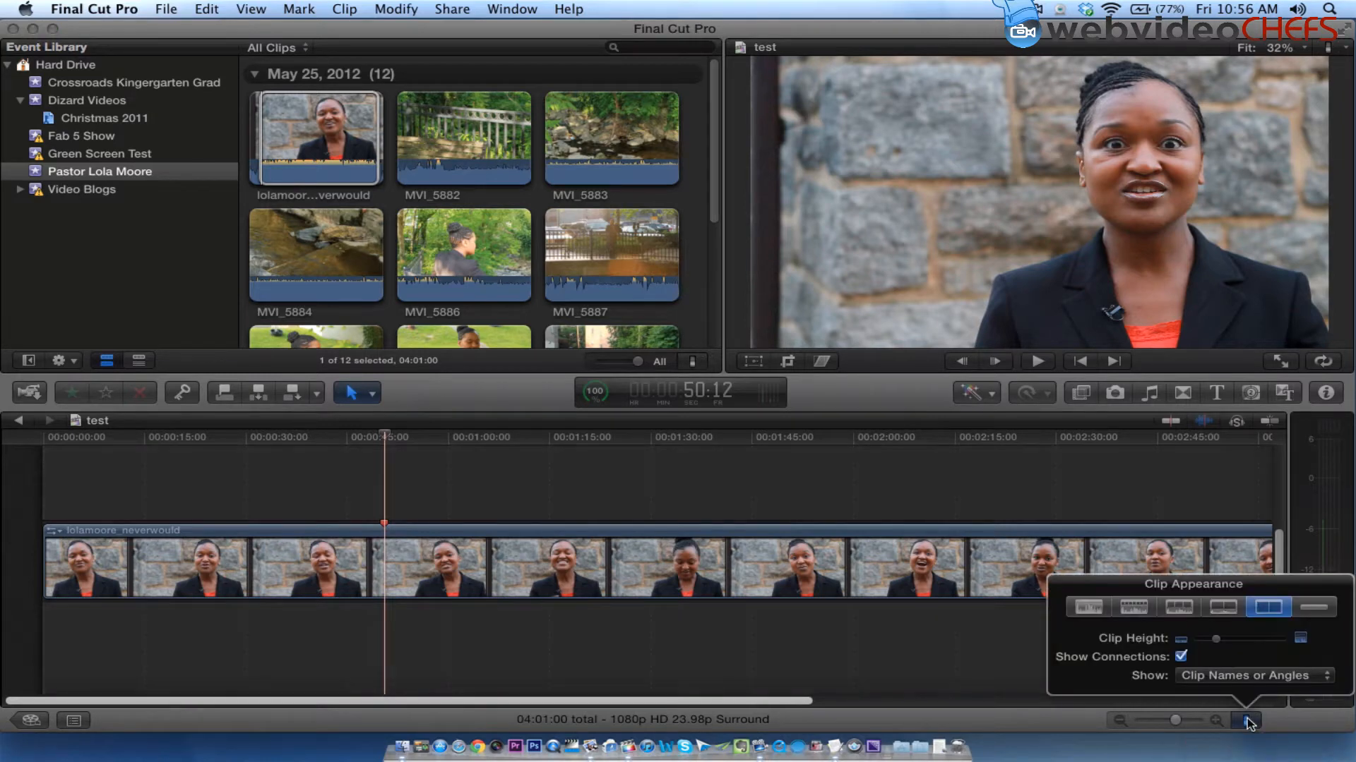
click(1087, 605)
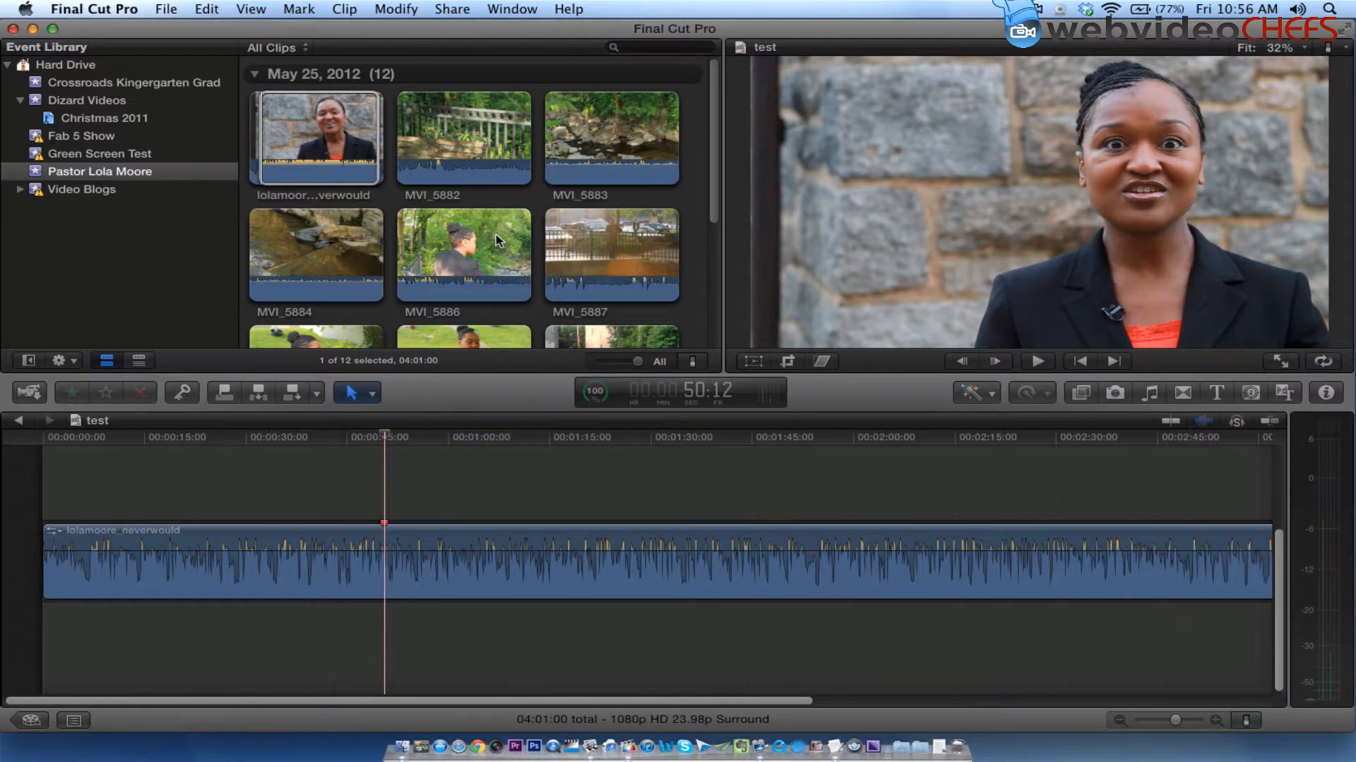
click(463, 253)
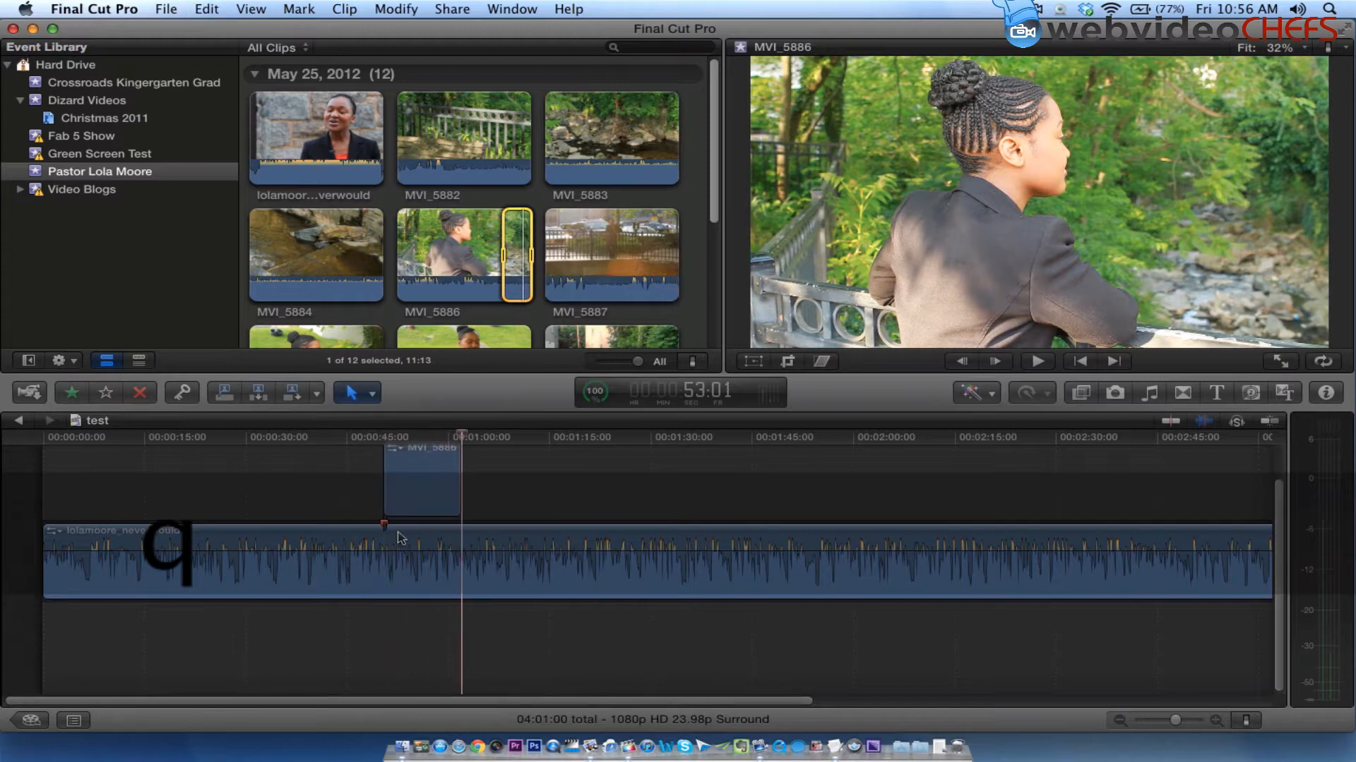
click(330, 438)
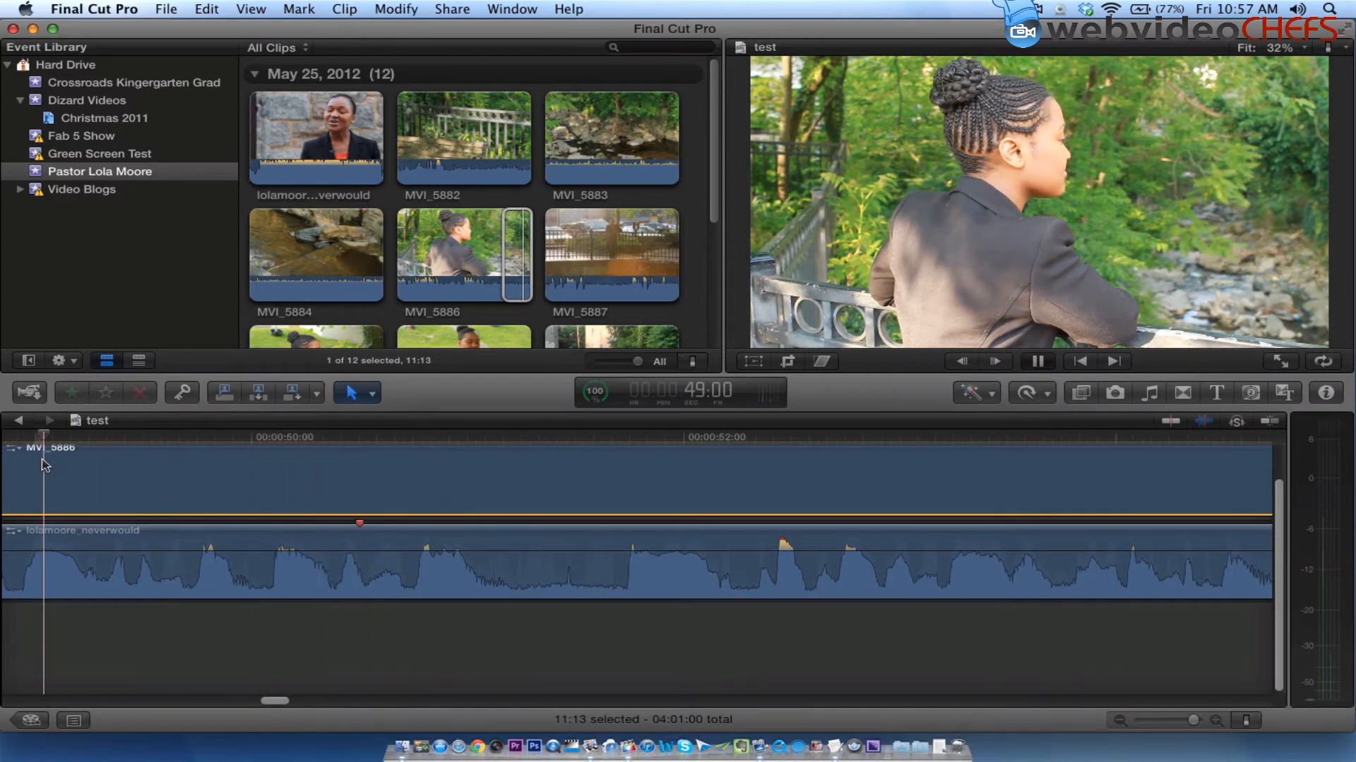
click(1035, 361)
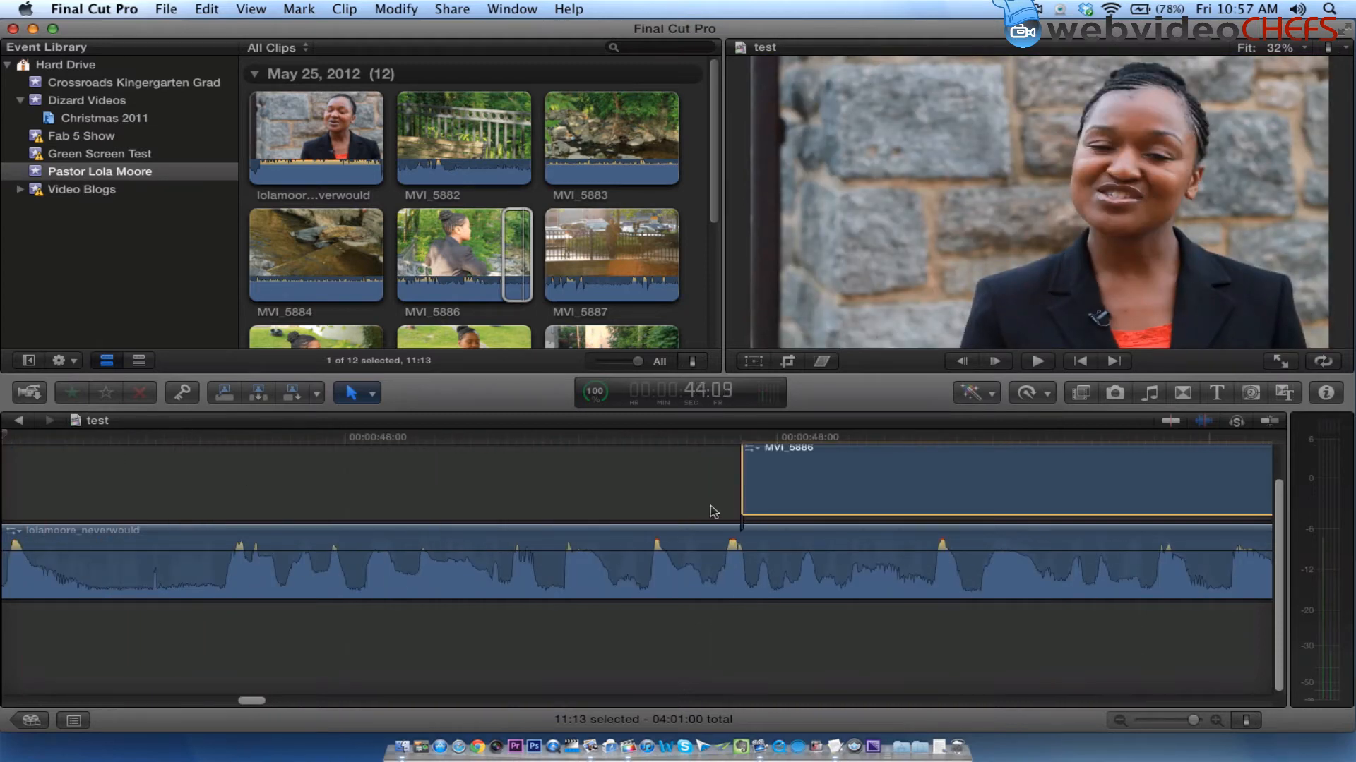
Step: Mark a range at the stumble and blade the interview clip at roughly 49 seconds
click(940, 438)
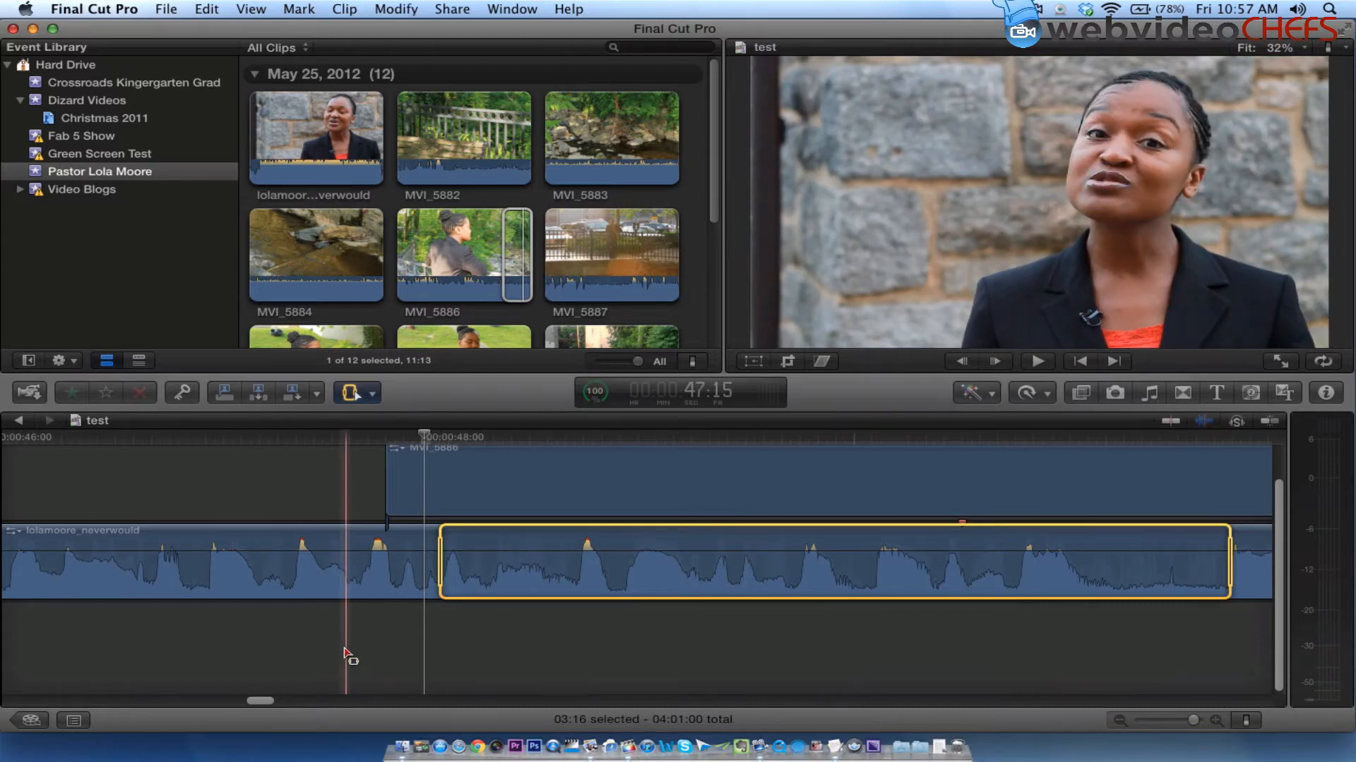
click(1037, 361)
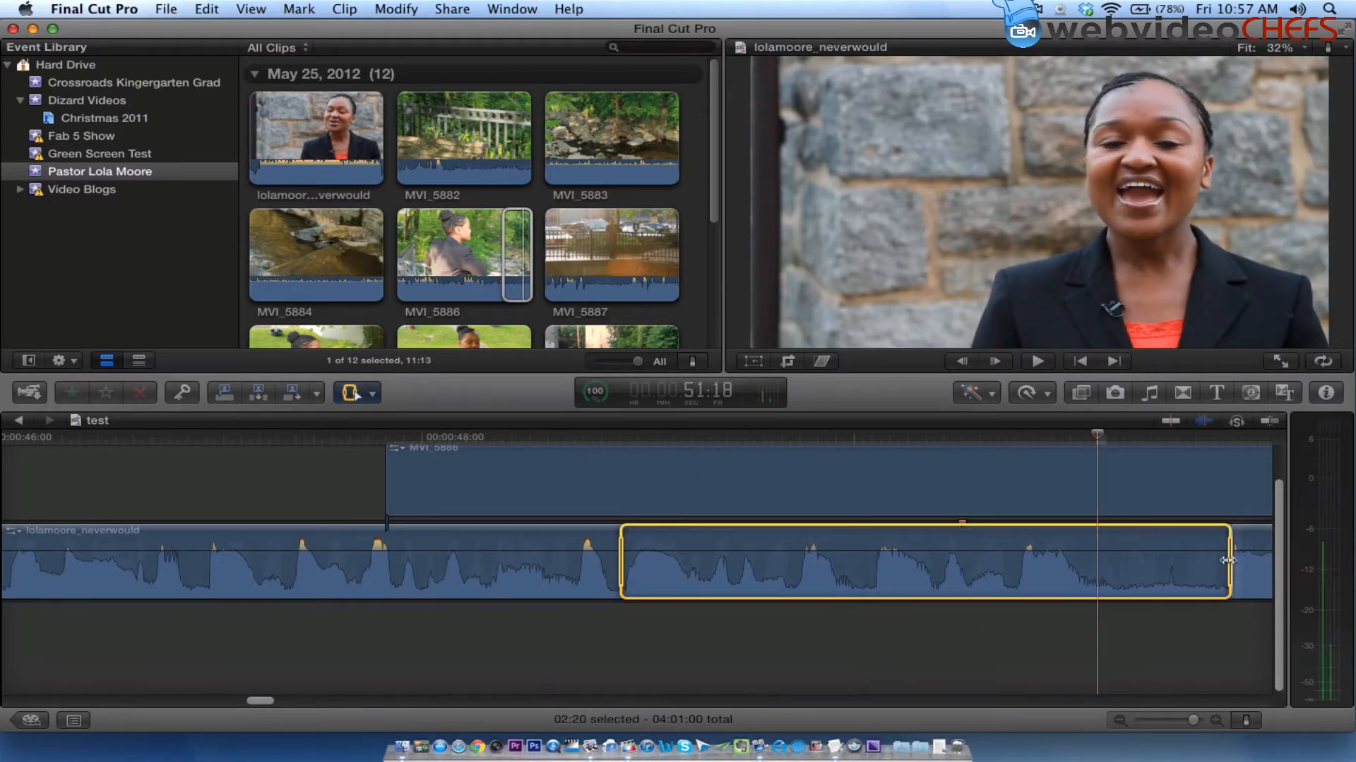
drag(1227, 561, 1093, 561)
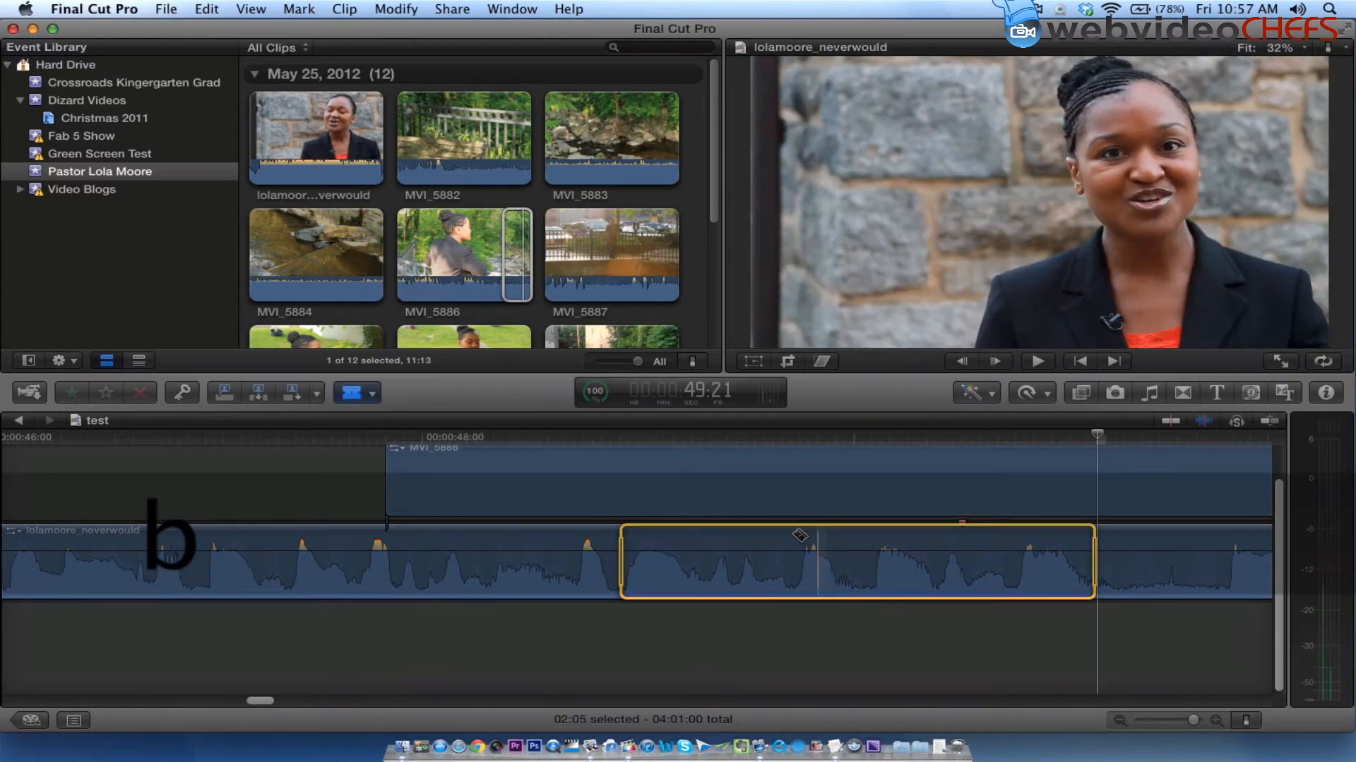
click(1035, 362)
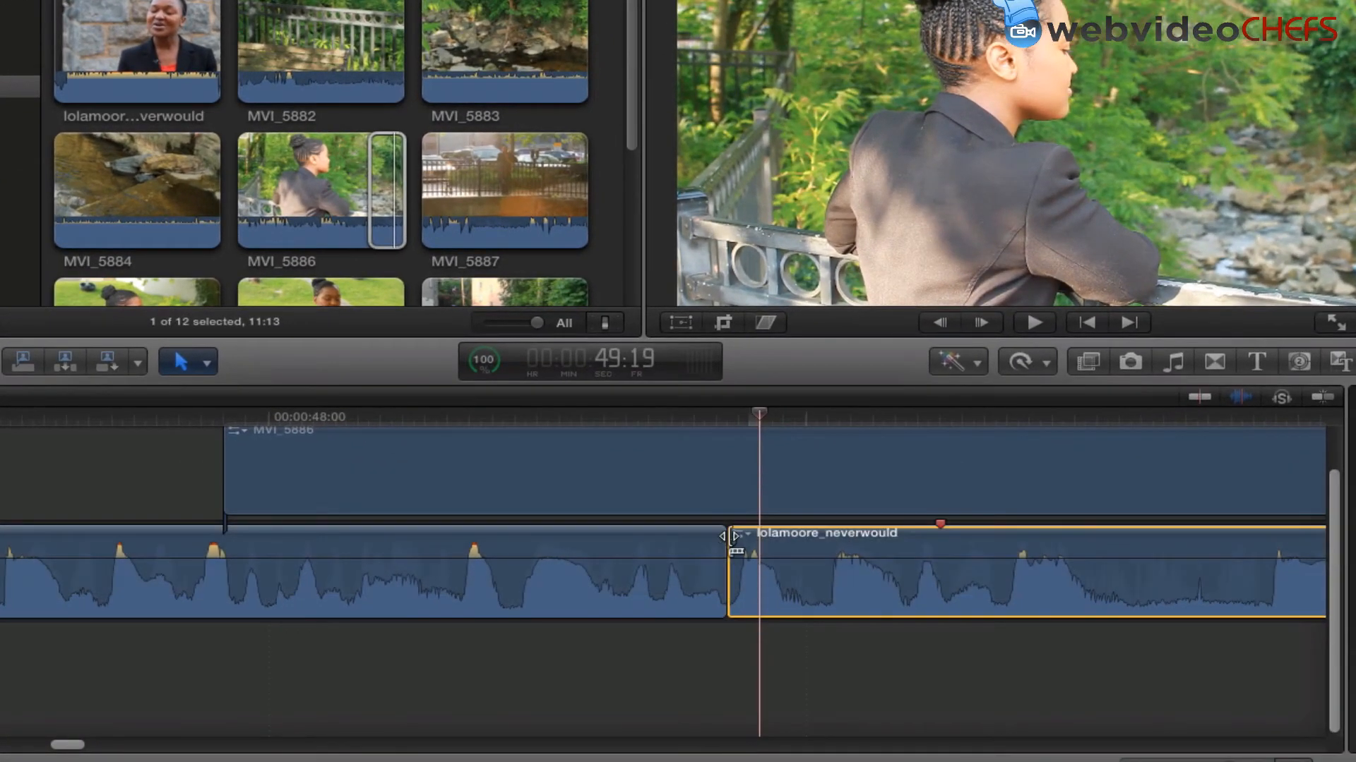
Step: Trim the second piece's start back a couple of frames at the cut to remove the stumble
drag(726, 536, 831, 537)
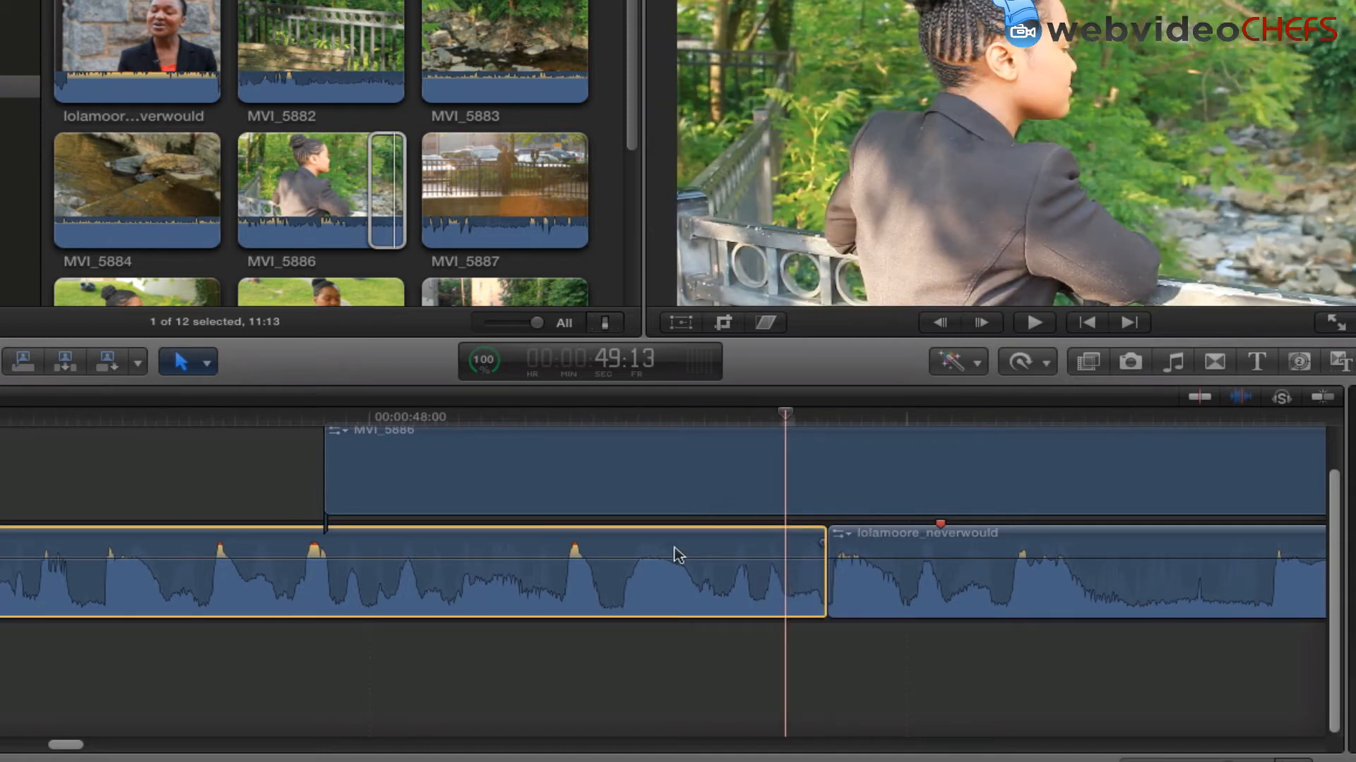
click(675, 554)
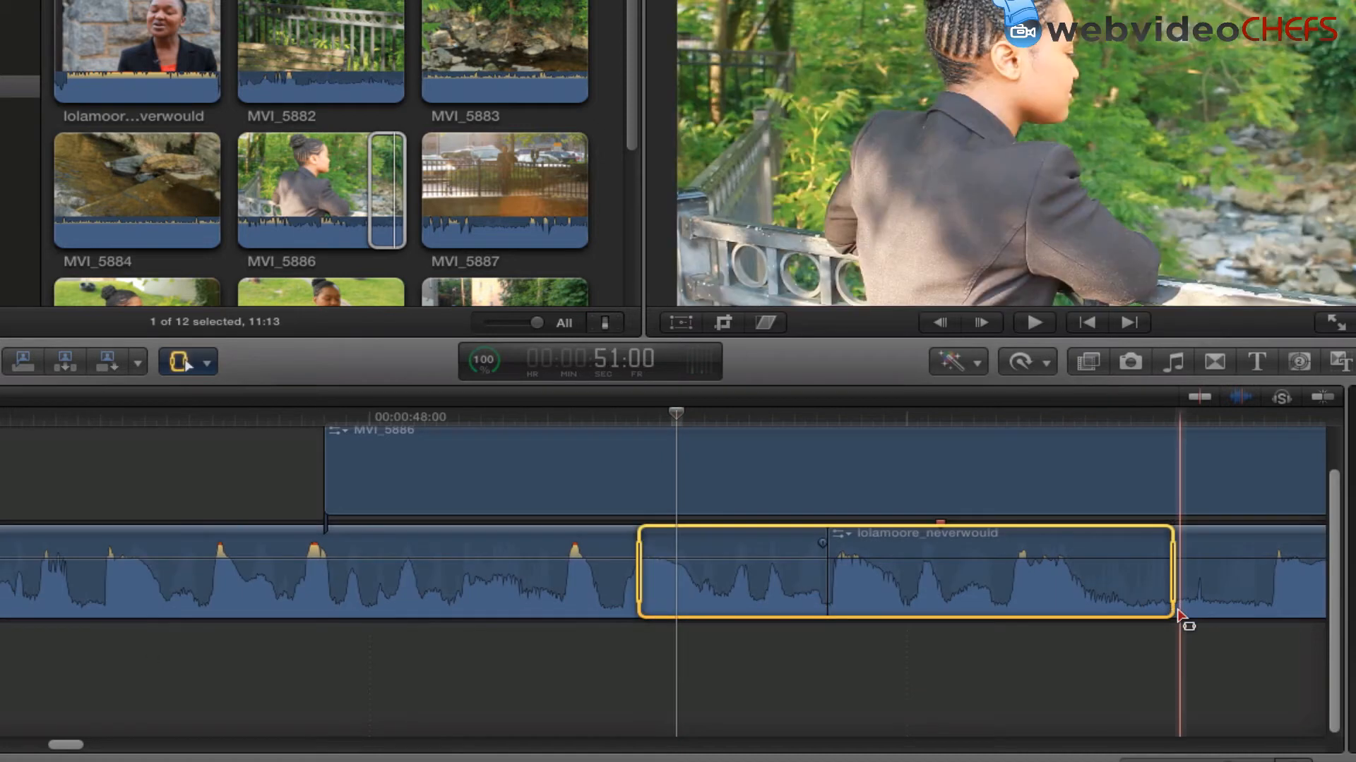
click(1034, 322)
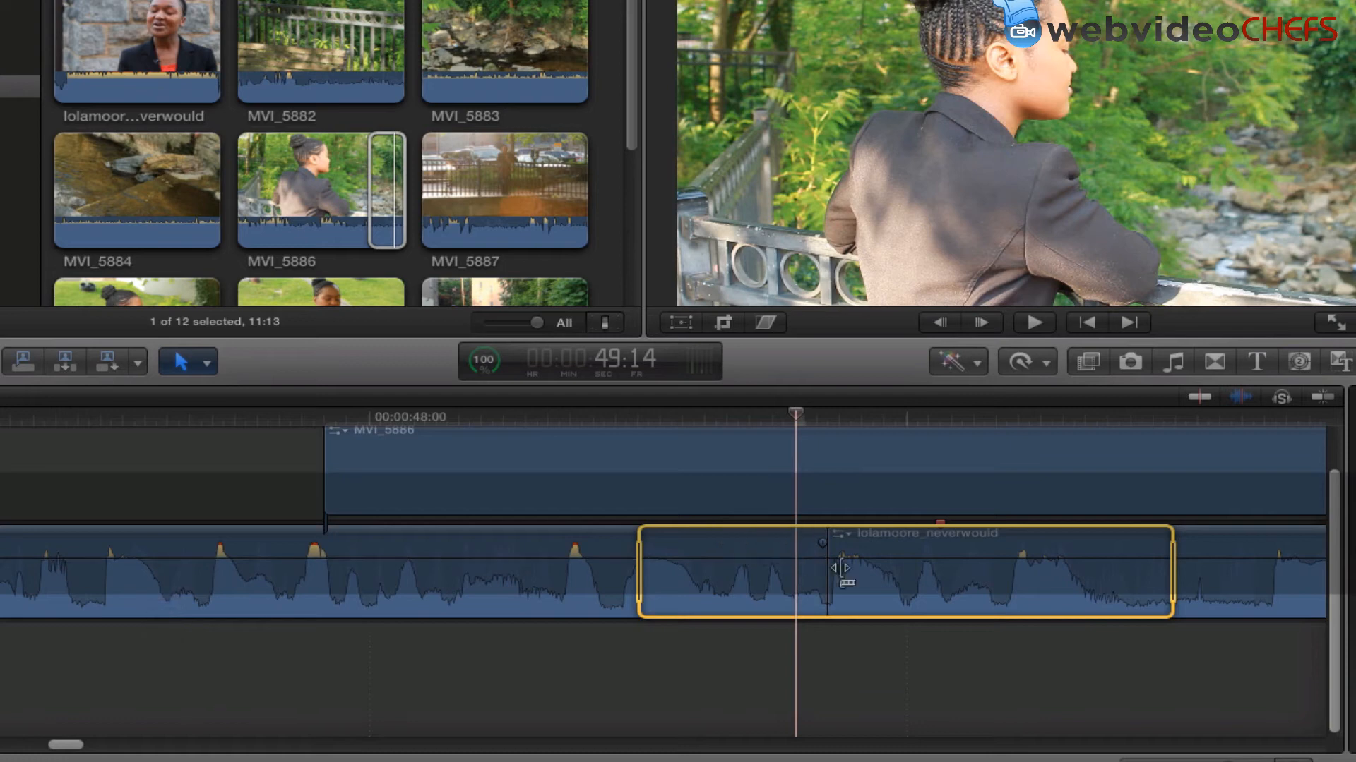
drag(843, 569, 821, 573)
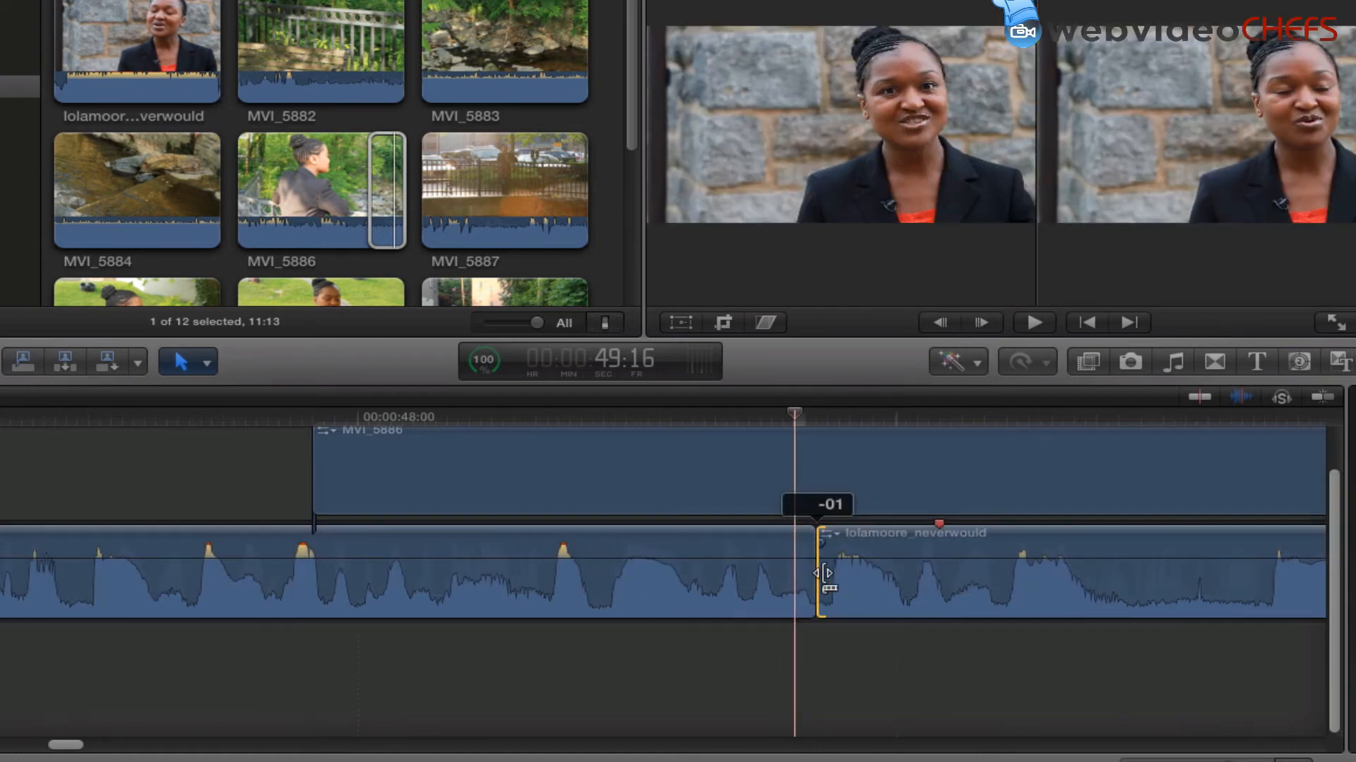
drag(822, 575, 811, 562)
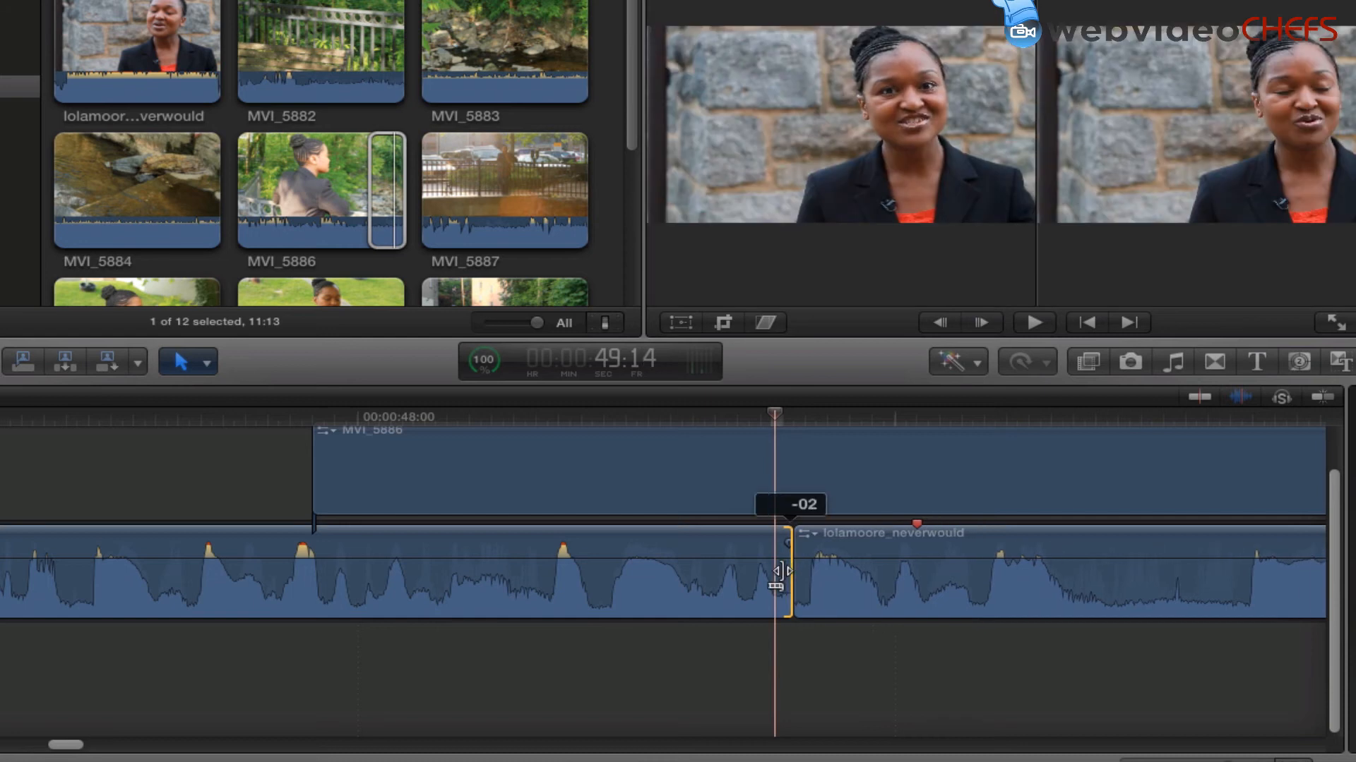
drag(778, 570, 766, 571)
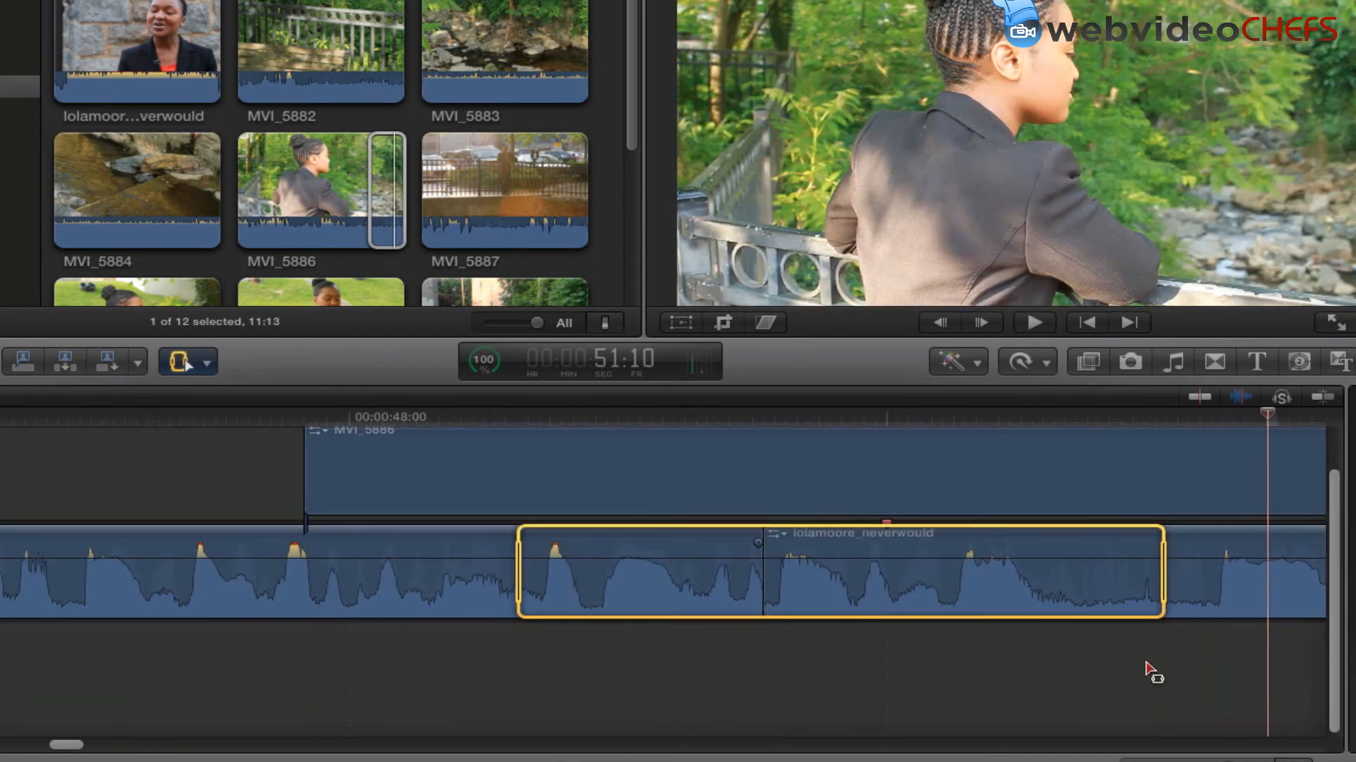
Step: Select a range spanning the cut to check the trimmed edit
click(1032, 322)
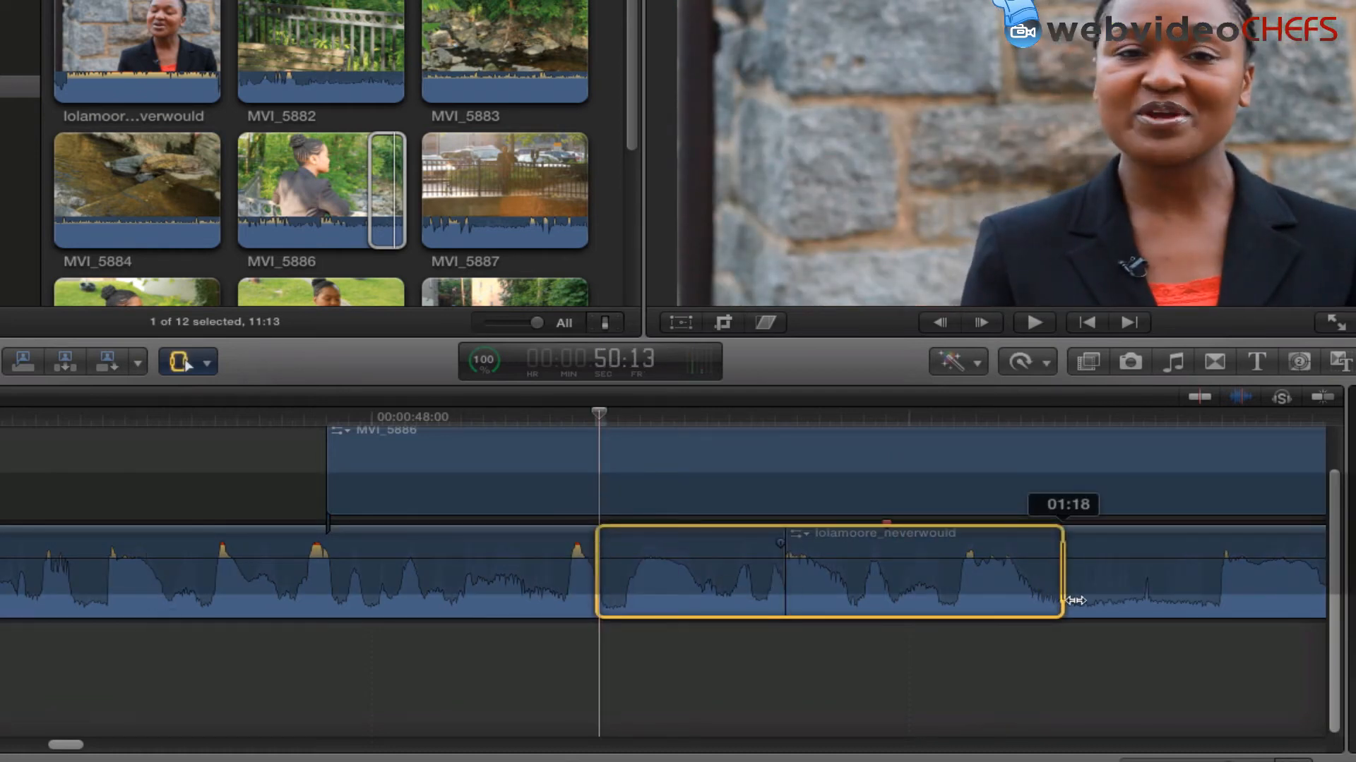
click(1032, 322)
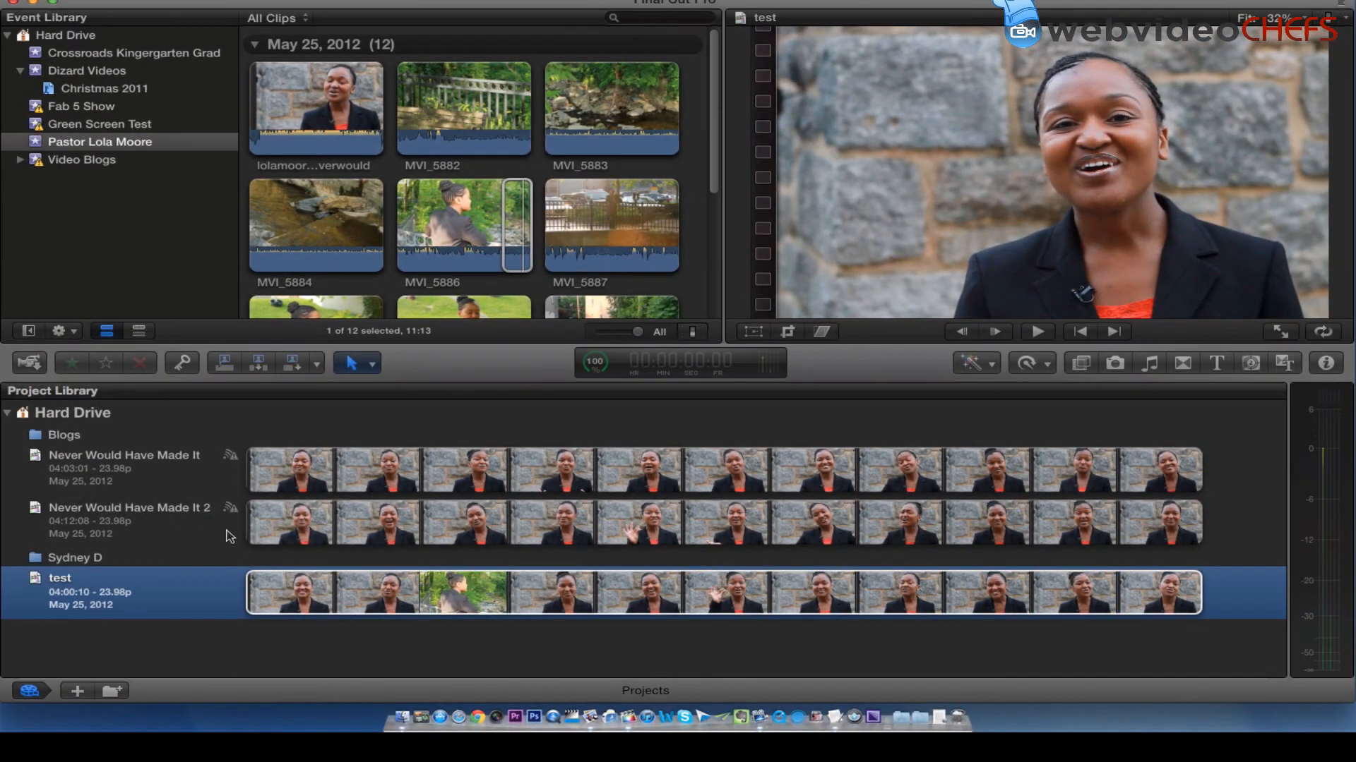
Step: Open Never Would Have Made It 2 and select the range around its B-roll-covered edit
double_click(129, 506)
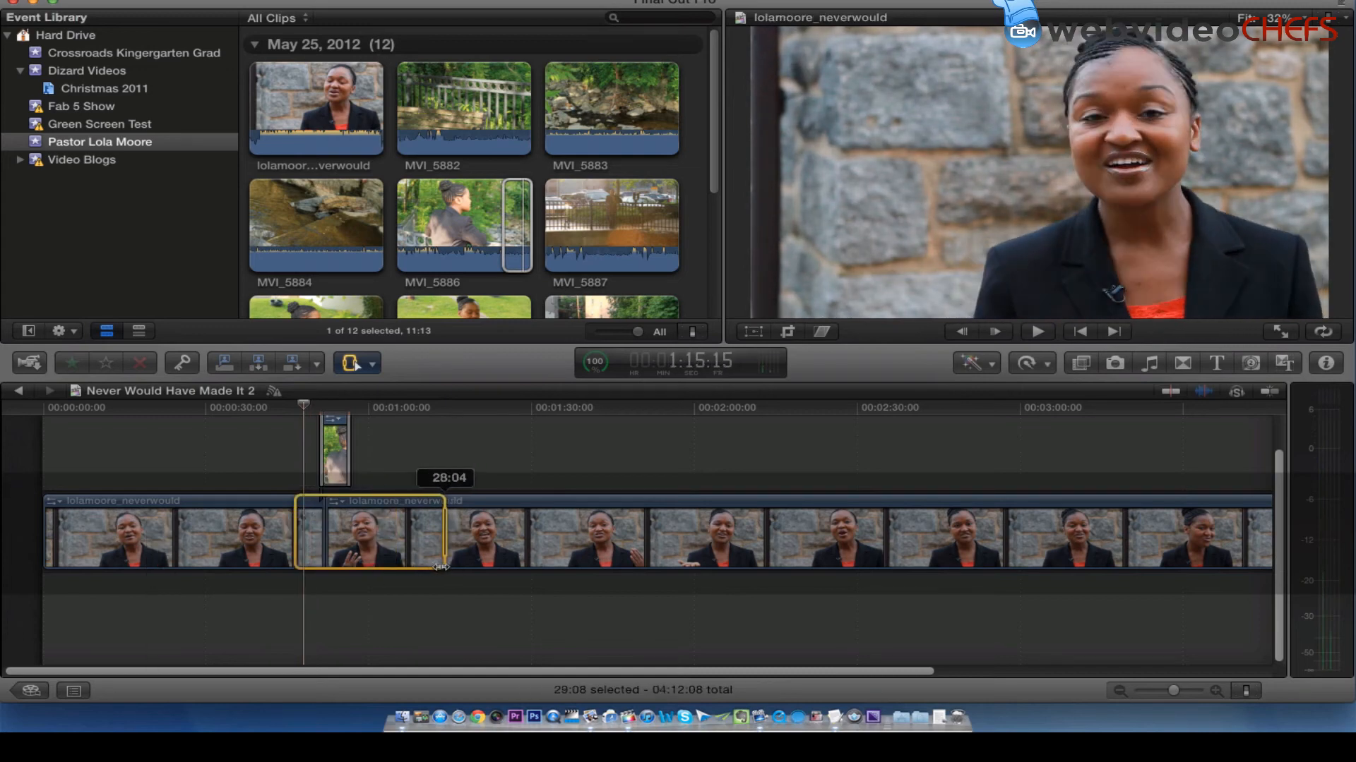
click(1035, 330)
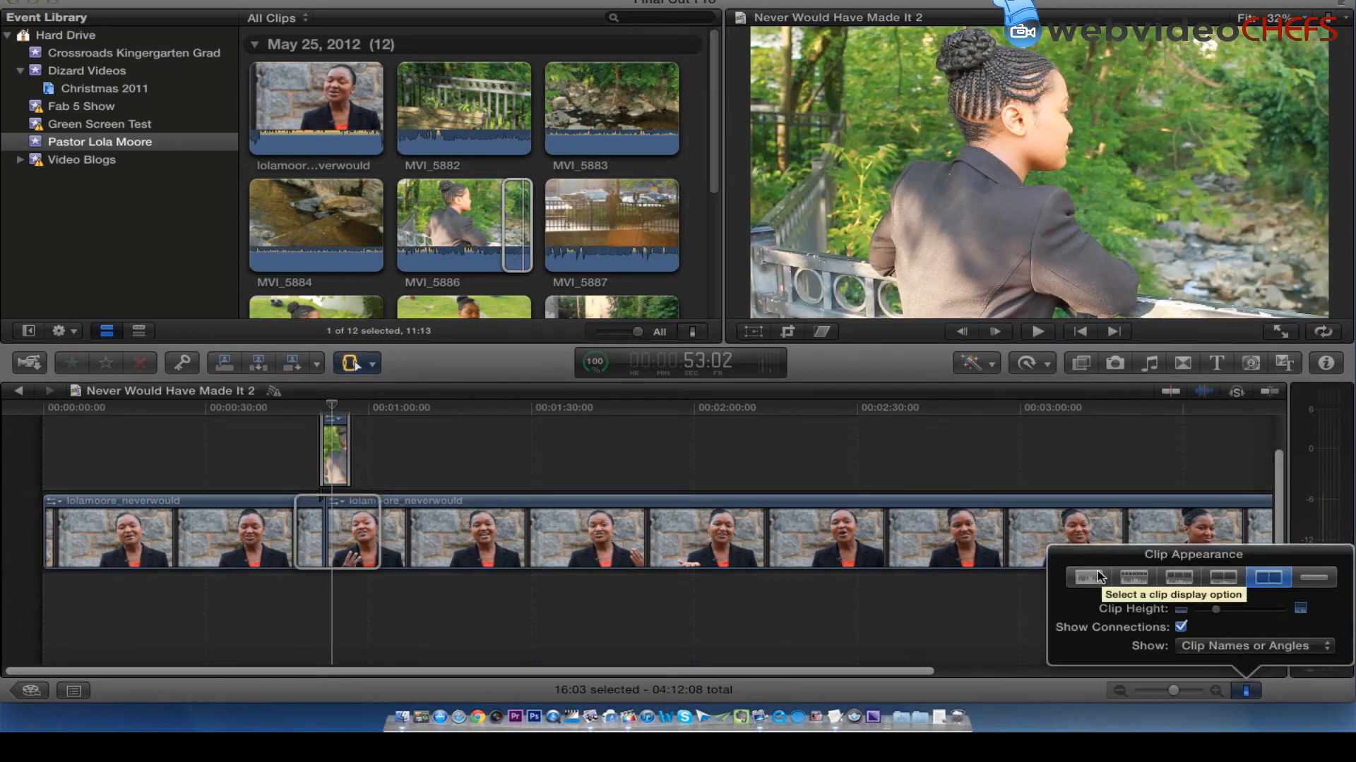
Step: Zoom in on the edit under the B-roll and play through it to about 53 seconds
key(cmd+=)
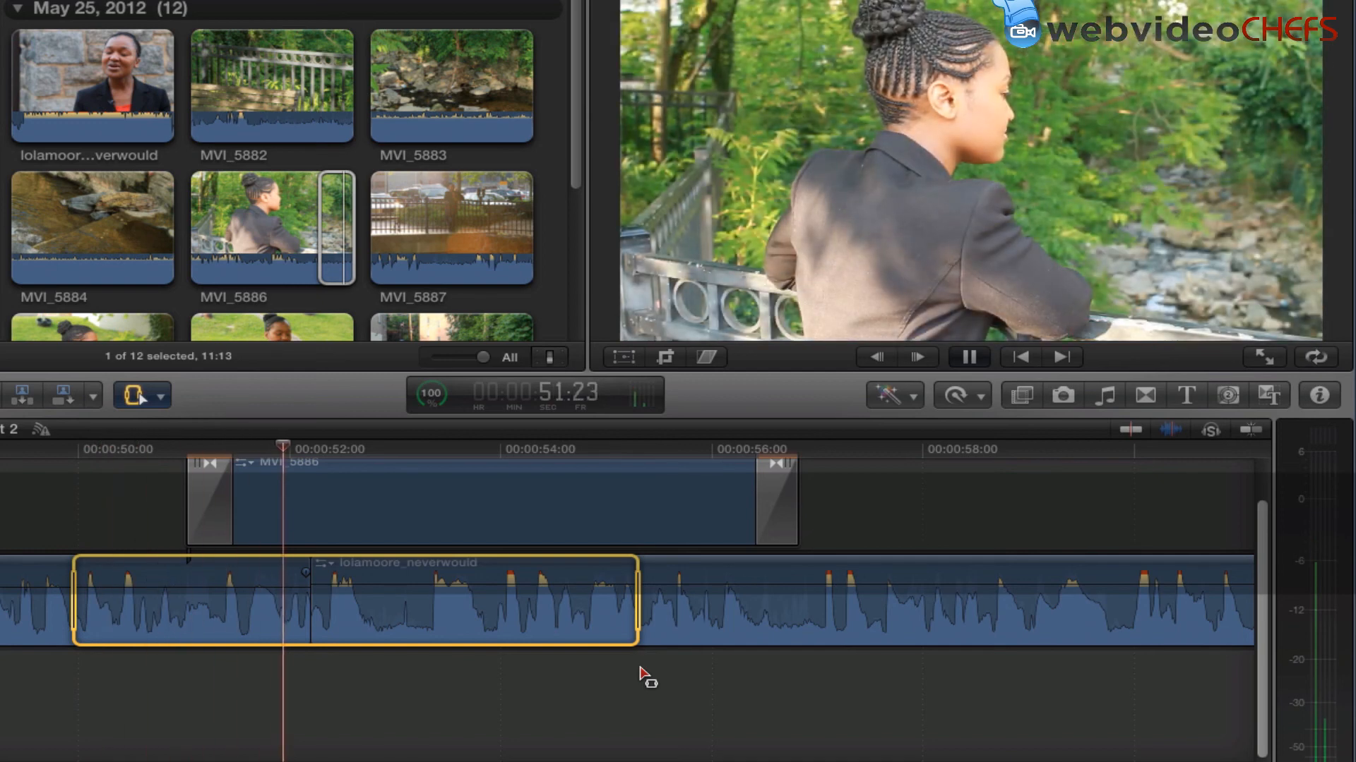
click(968, 357)
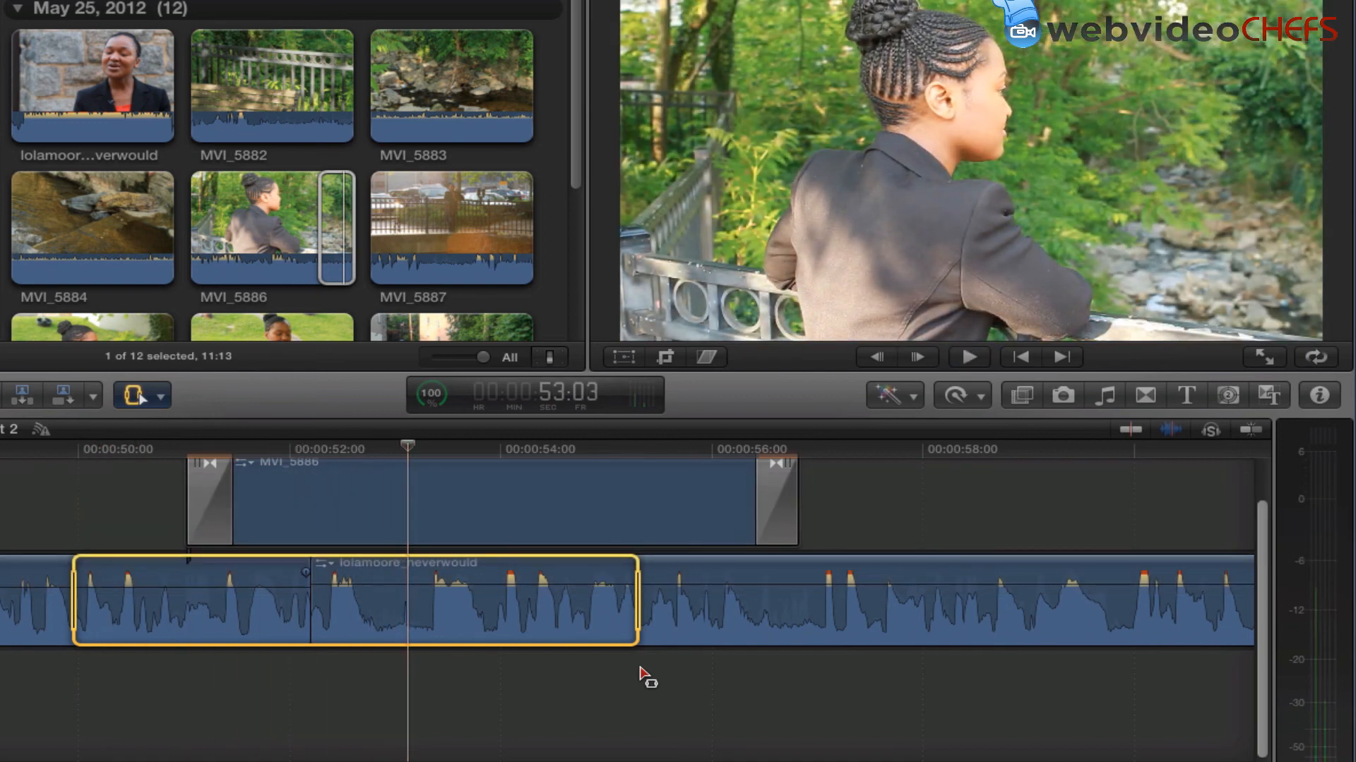